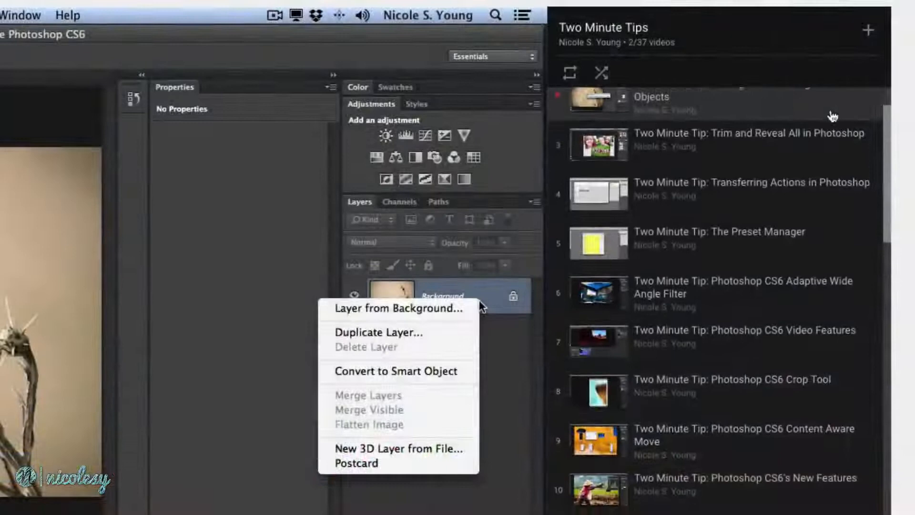
Scroll through the course lesson grid to reach lesson 7.05, Changing the Page Layout.
{"action": "scroll", "scroll_direction": "down", "scroll_amount": 3}
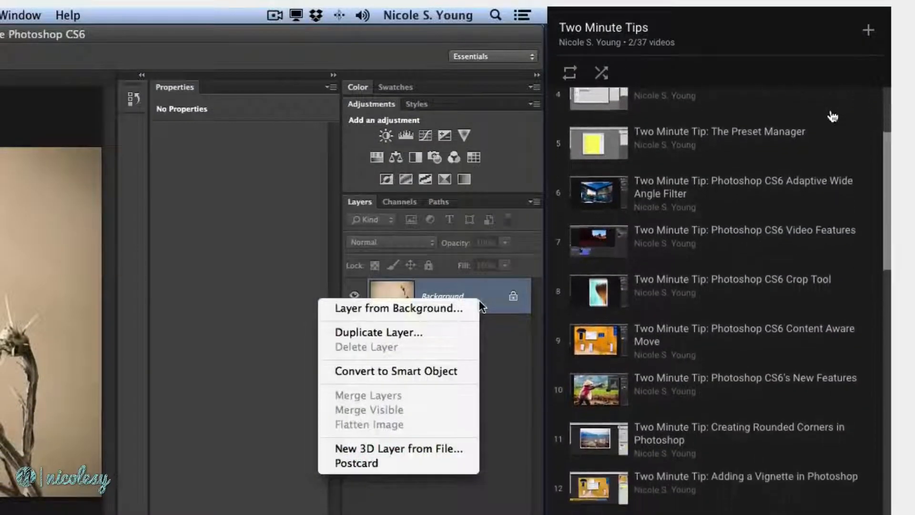
{"action": "scroll", "scroll_direction": "down", "scroll_amount": 3}
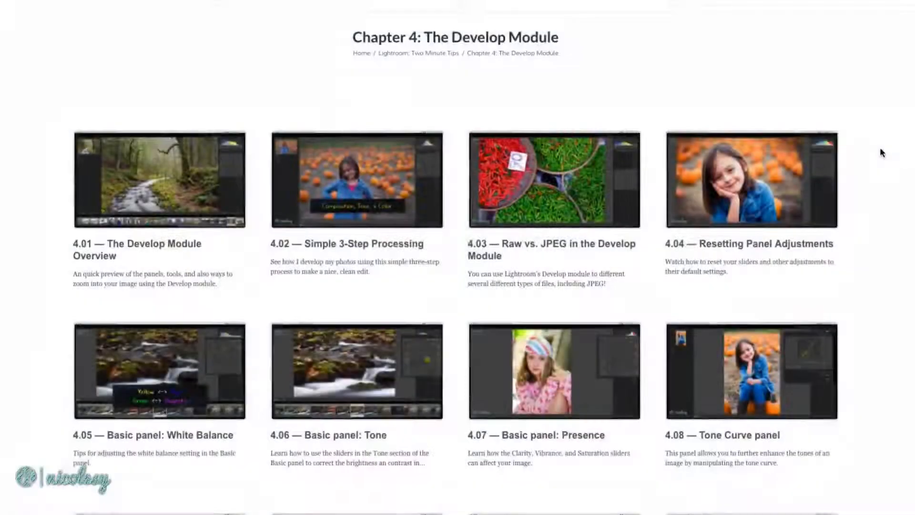
{"action": "scroll", "scroll_direction": "down", "scroll_amount": 3}
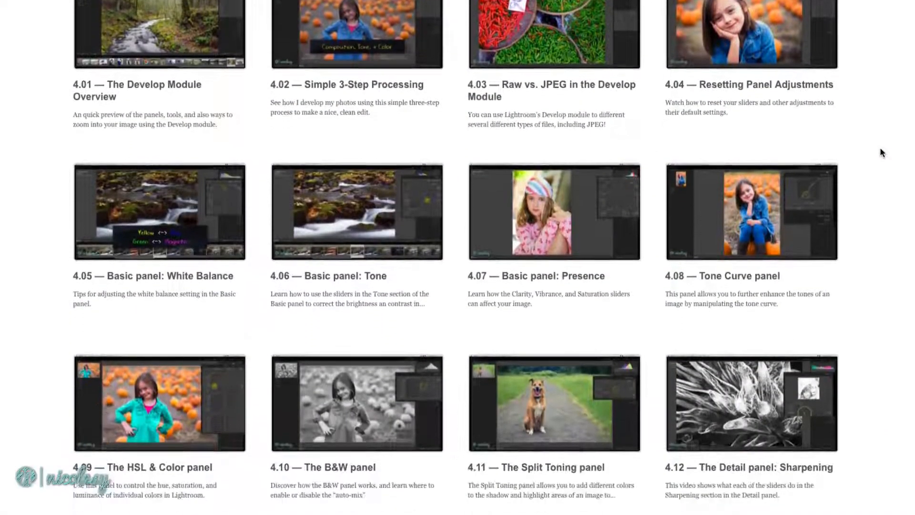
{"action": "scroll", "scroll_direction": "down", "scroll_amount": 3}
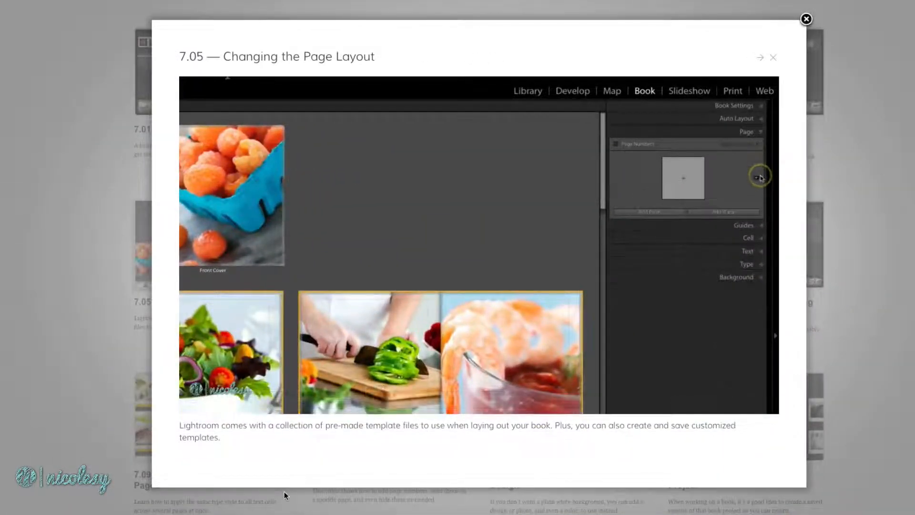
Close the 7.05 and Using Collections popups, then play the 4.15 Lens Correction Manual video.
{"action": "left_click", "coordinate": [757, 178]}
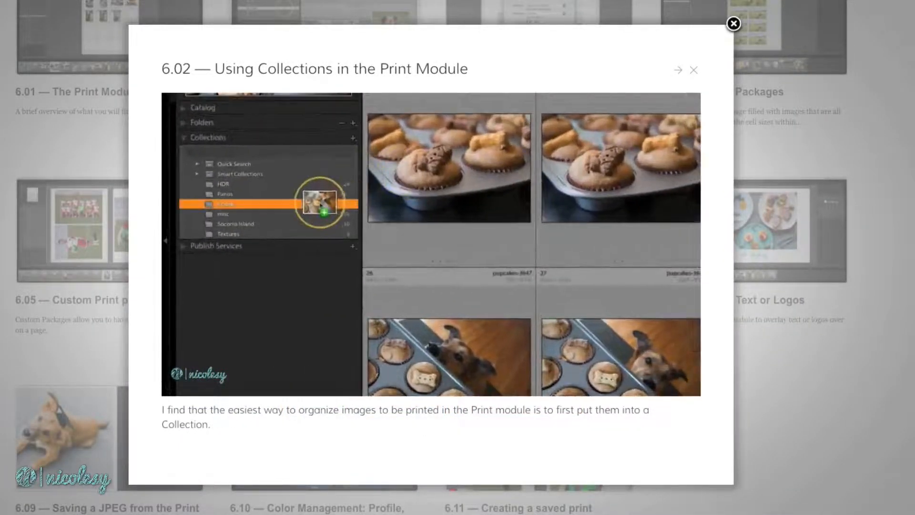
{"action": "left_click", "coordinate": [677, 70]}
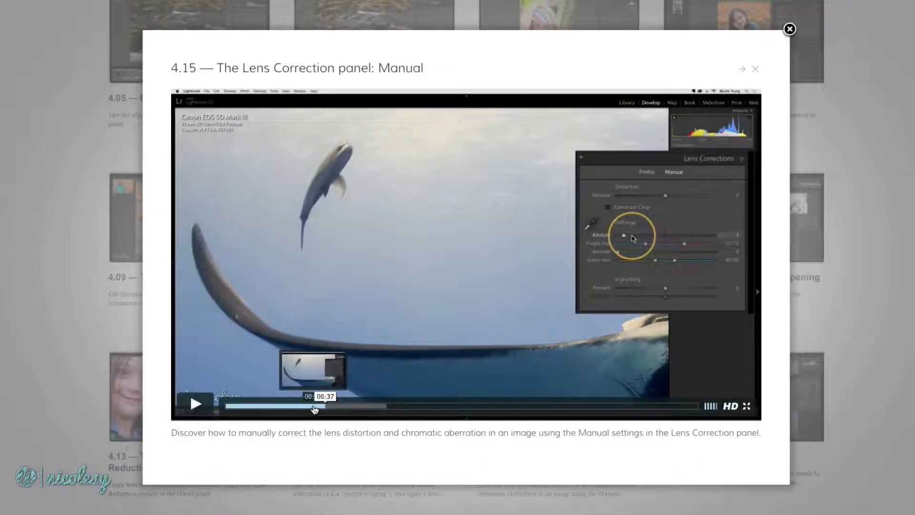
{"action": "left_click", "coordinate": [195, 405]}
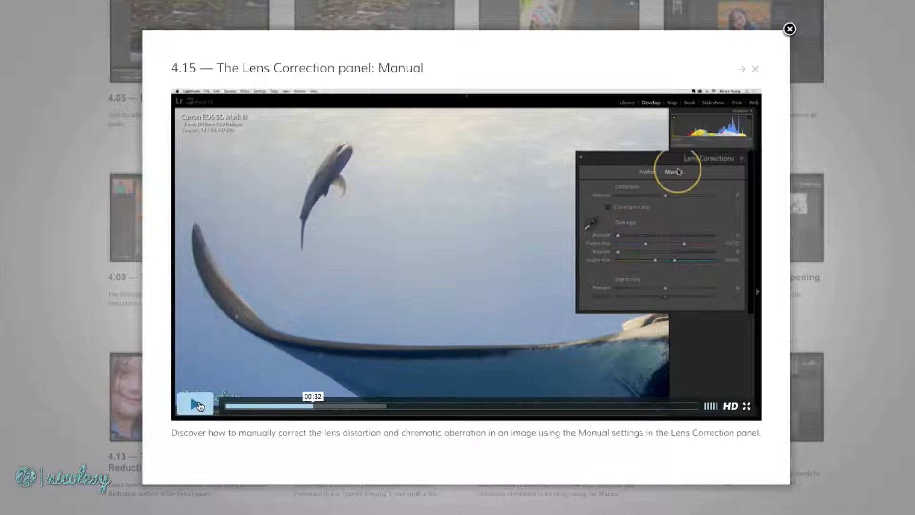